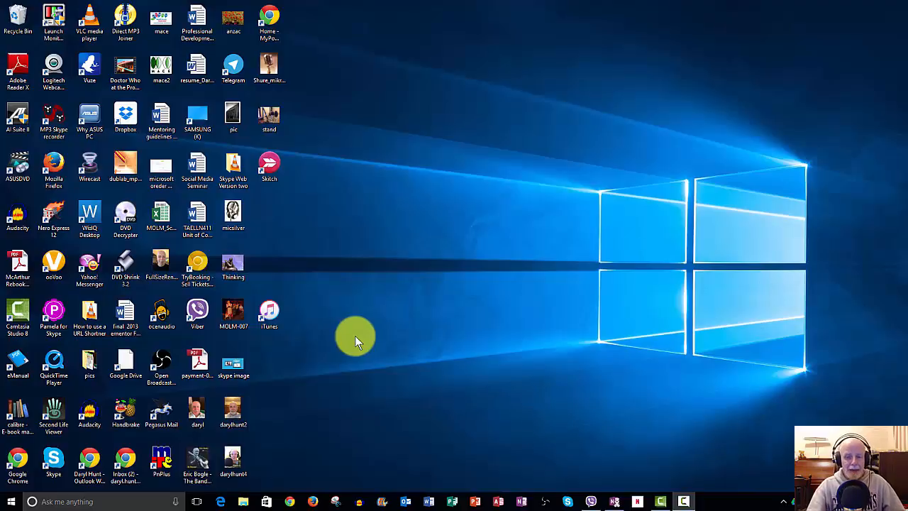
mouse_move(355, 340)
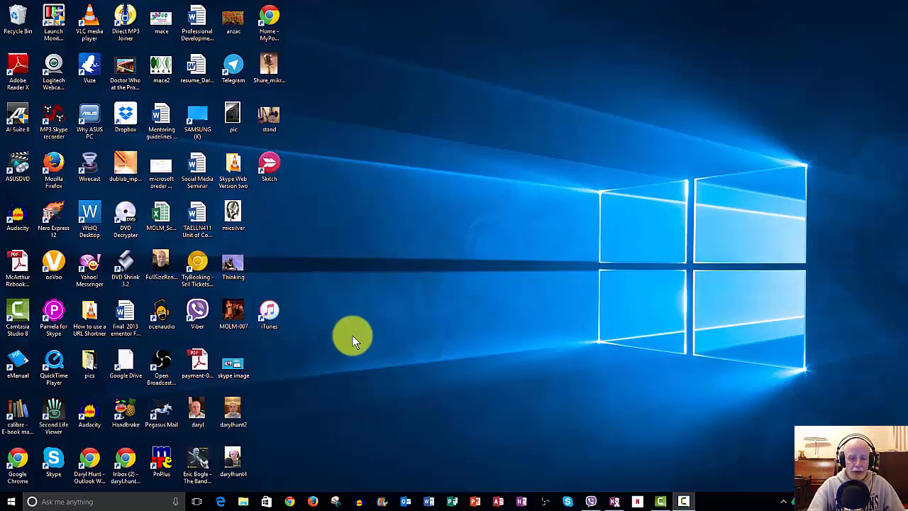
mouse_move(390, 333)
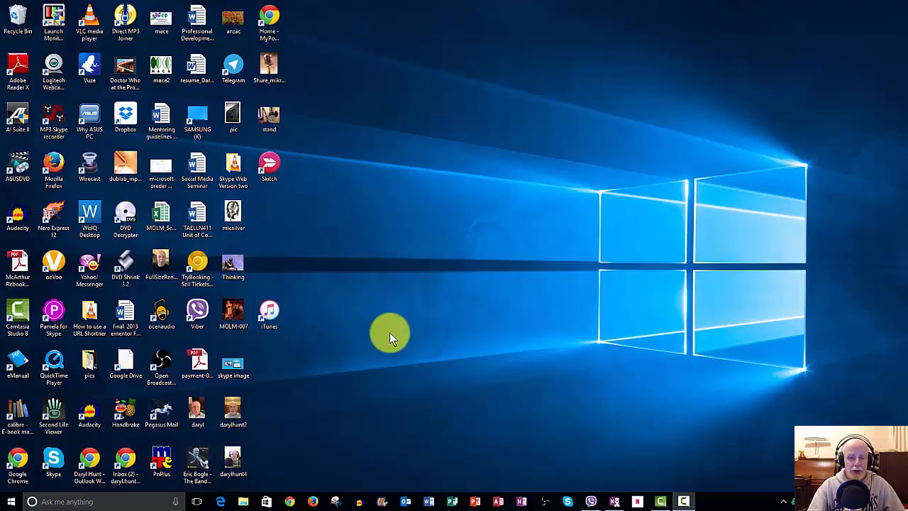
mouse_move(380, 309)
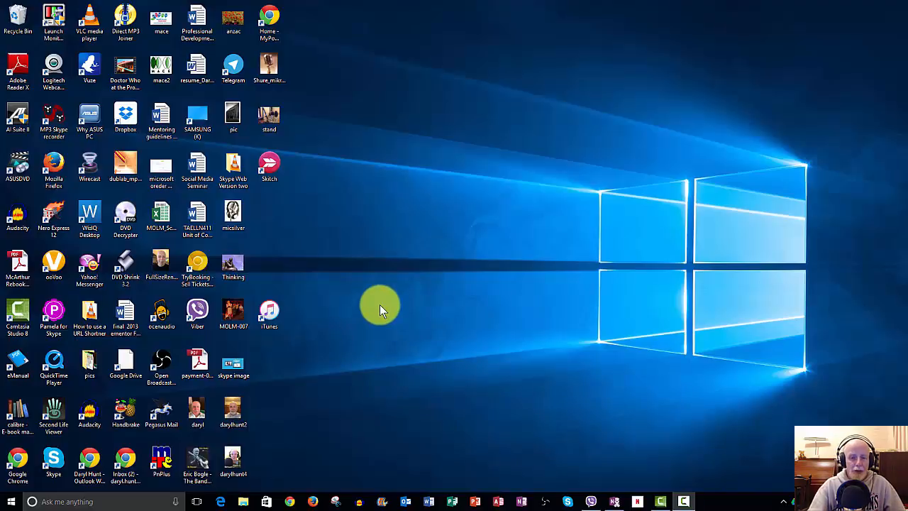
mouse_move(117, 408)
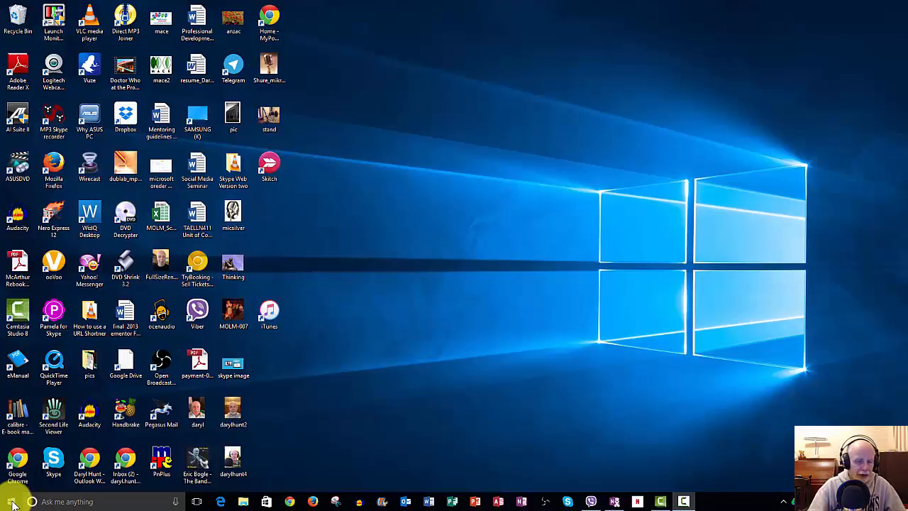
Launch Windows Settings from the Start menu
click(11, 502)
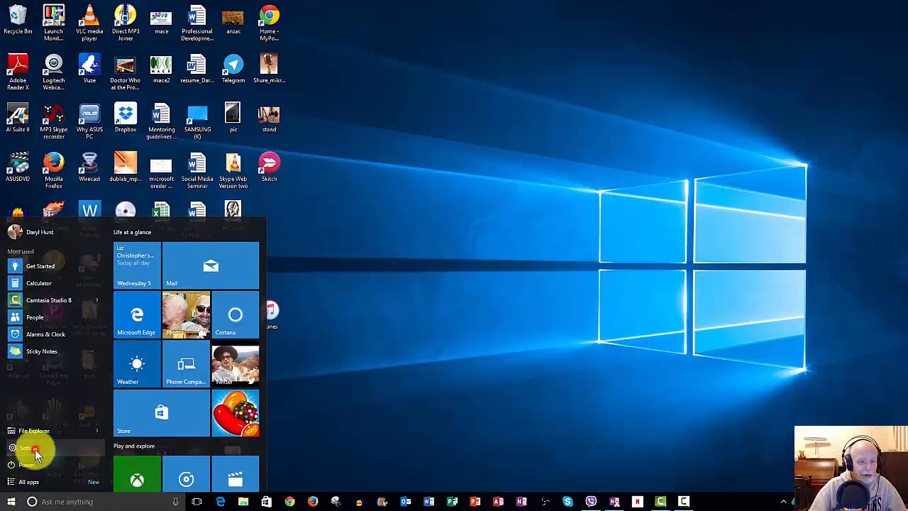
click(28, 447)
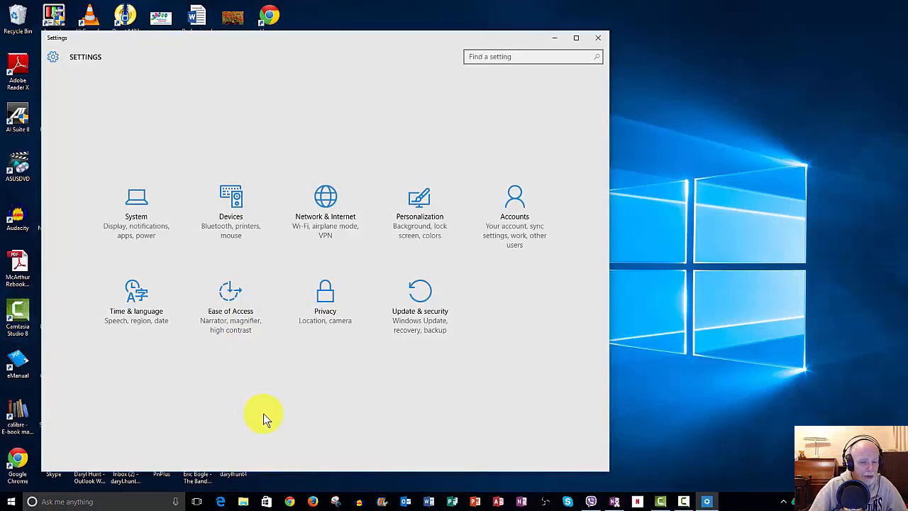
mouse_move(327, 399)
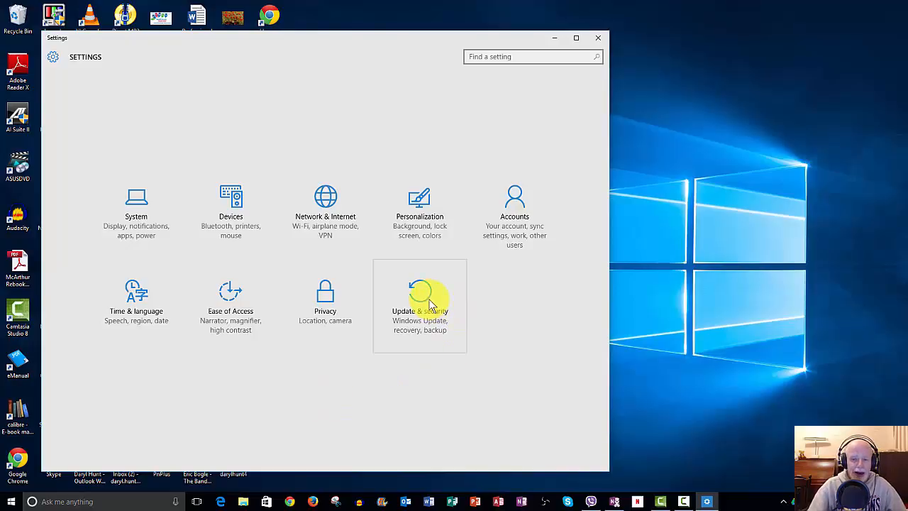
Go to the Update & security category to see Windows Update status
click(420, 305)
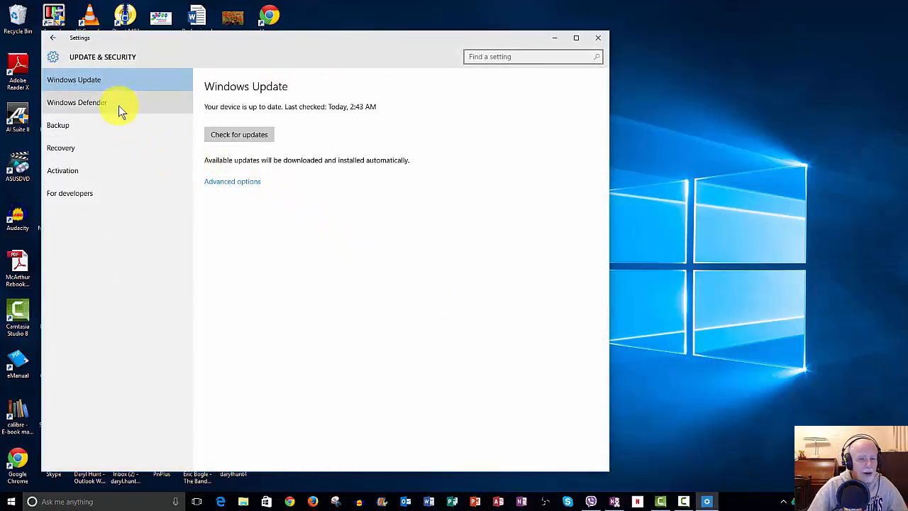
mouse_move(249, 212)
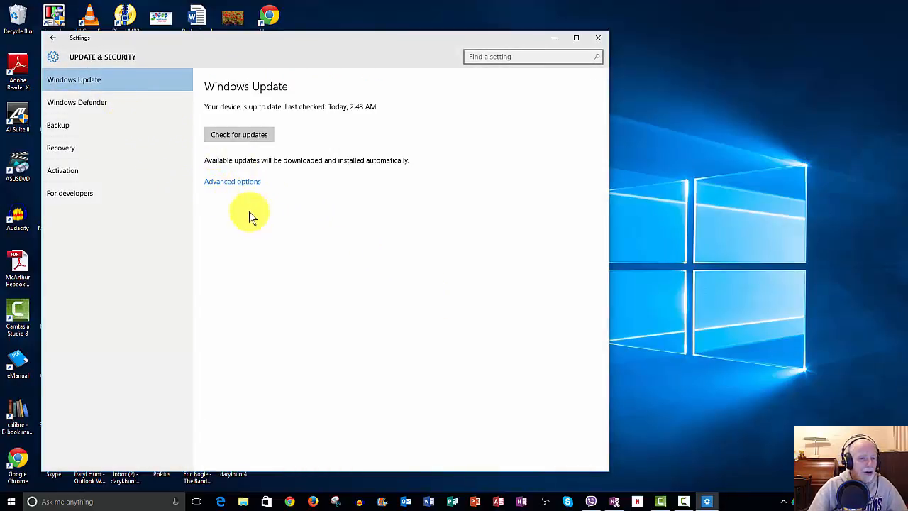
mouse_move(308, 244)
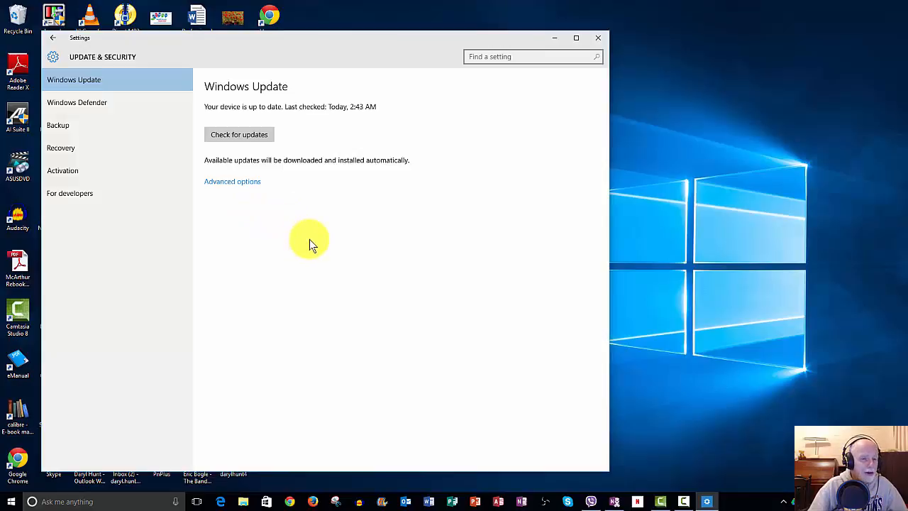
mouse_move(214, 91)
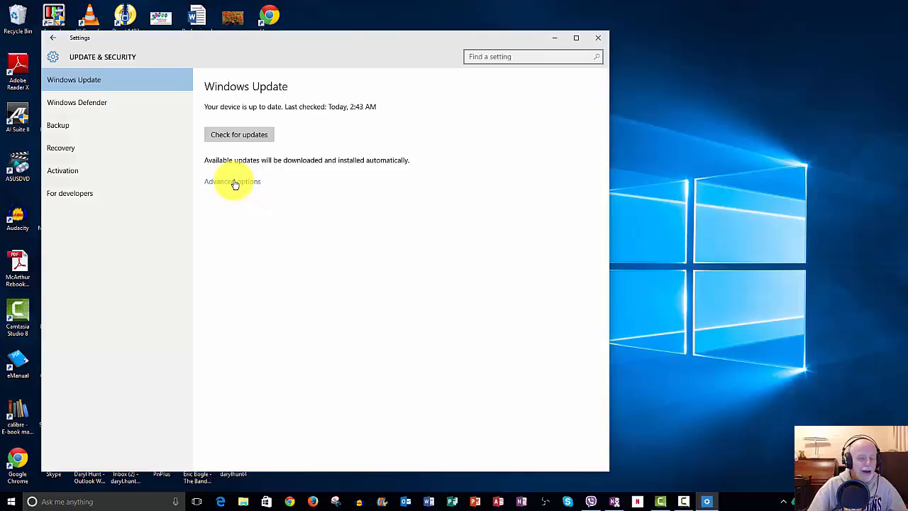
Open Windows Update Advanced options
click(232, 181)
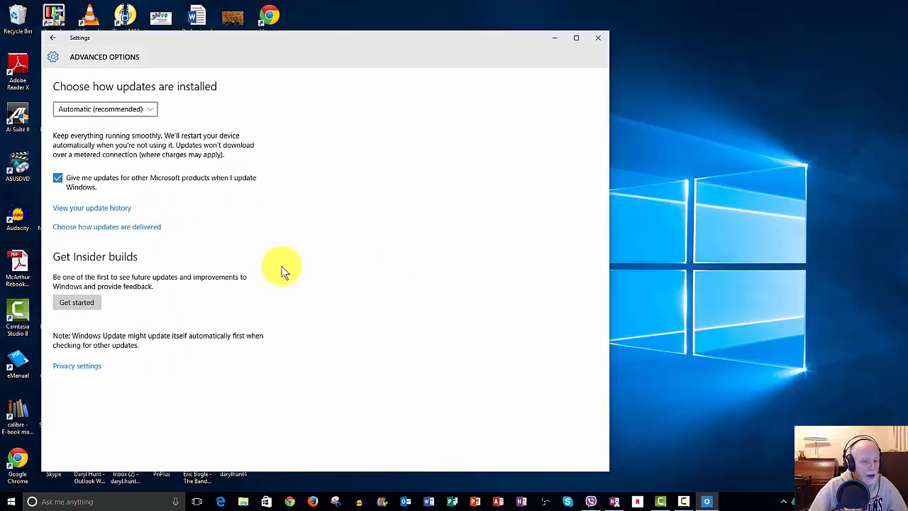
mouse_move(64, 238)
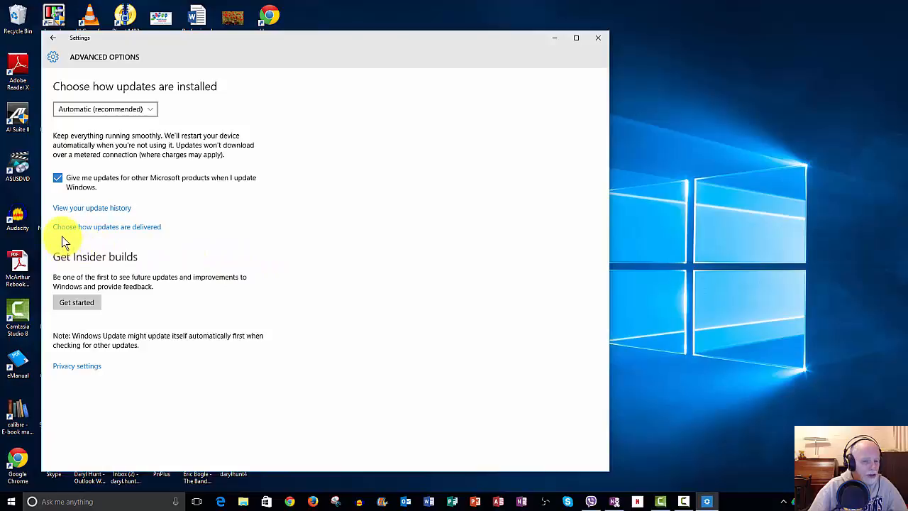
mouse_move(181, 241)
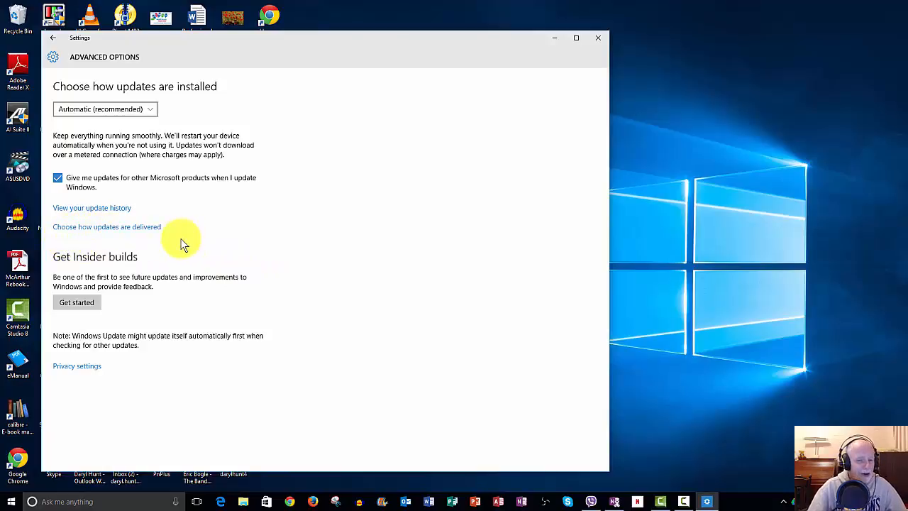
mouse_move(101, 228)
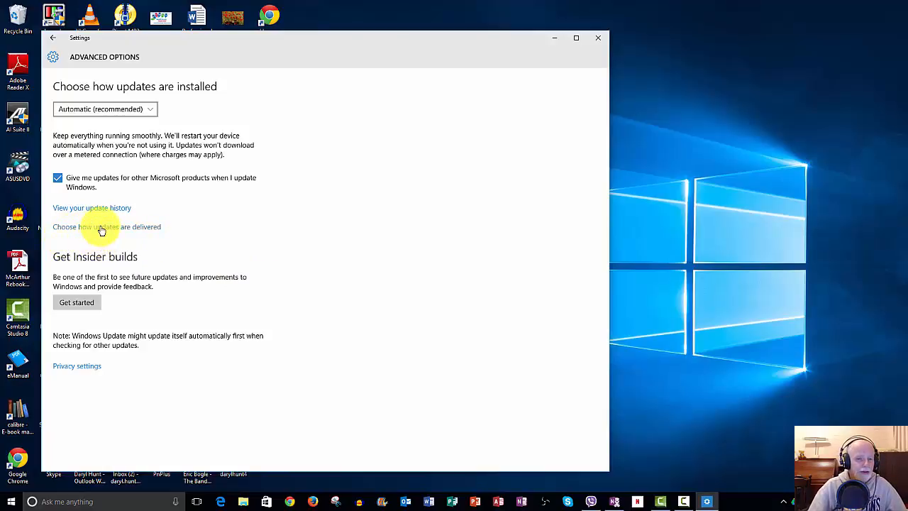
Show how updates are delivered, with 'Updates from more than one place' Off
click(107, 226)
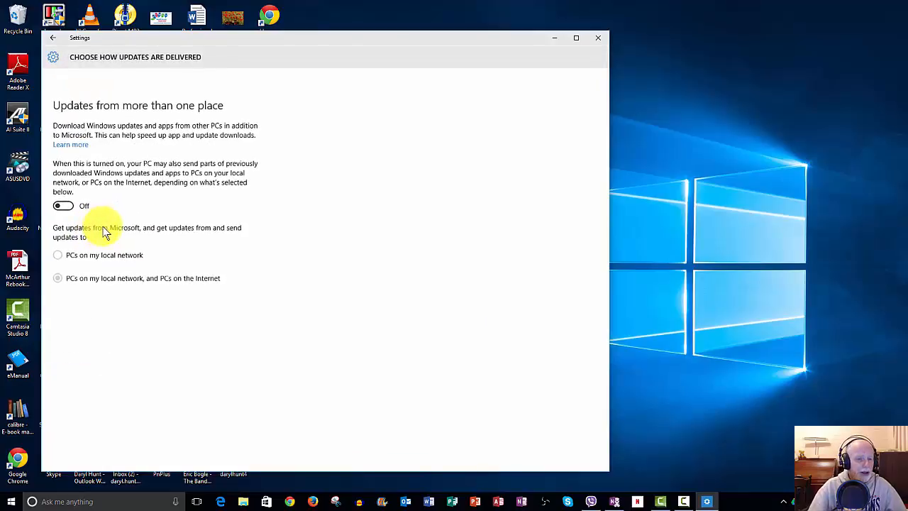
mouse_move(171, 121)
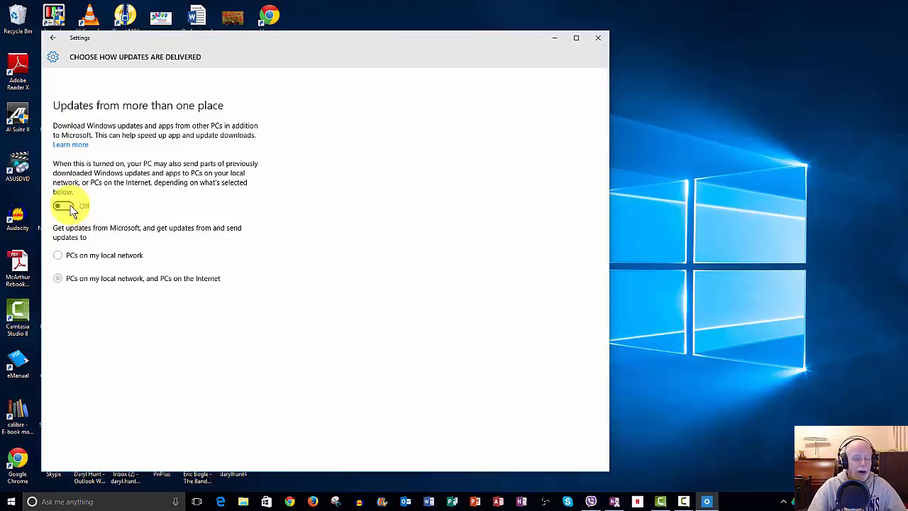
mouse_move(379, 187)
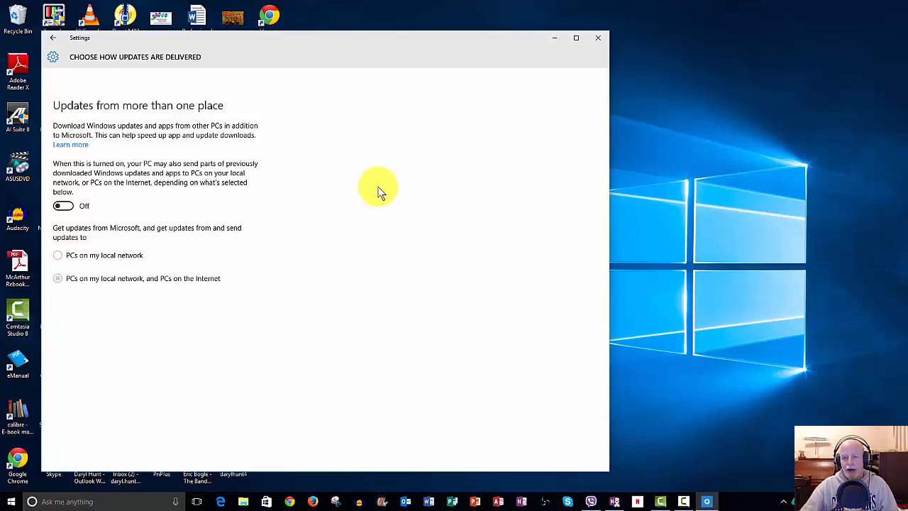
mouse_move(367, 186)
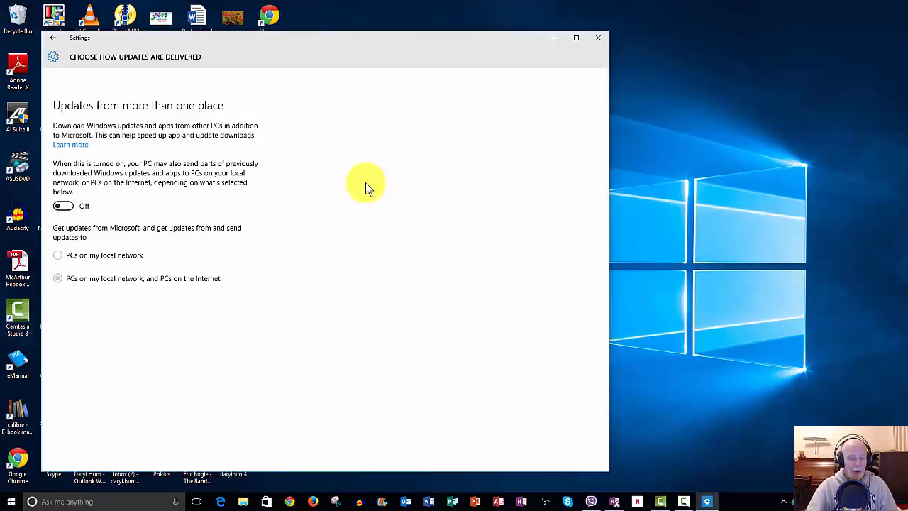
mouse_move(401, 190)
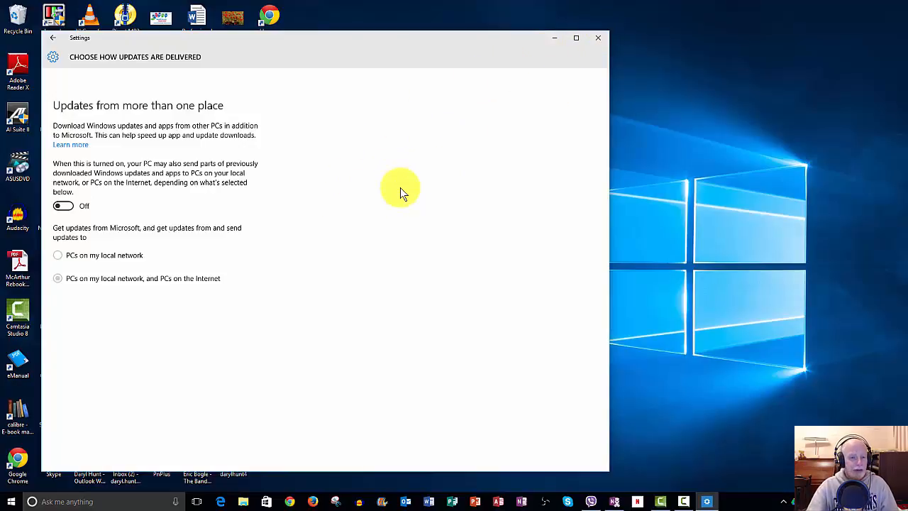
mouse_move(330, 316)
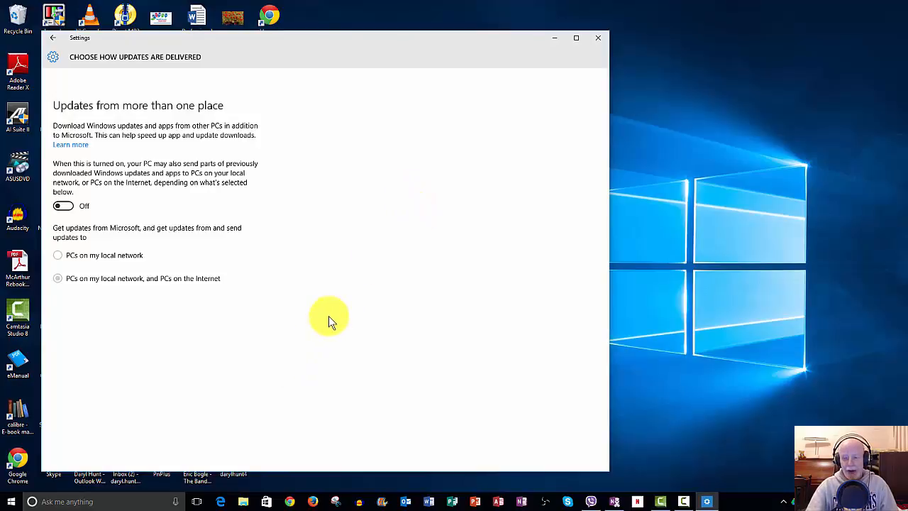
mouse_move(327, 316)
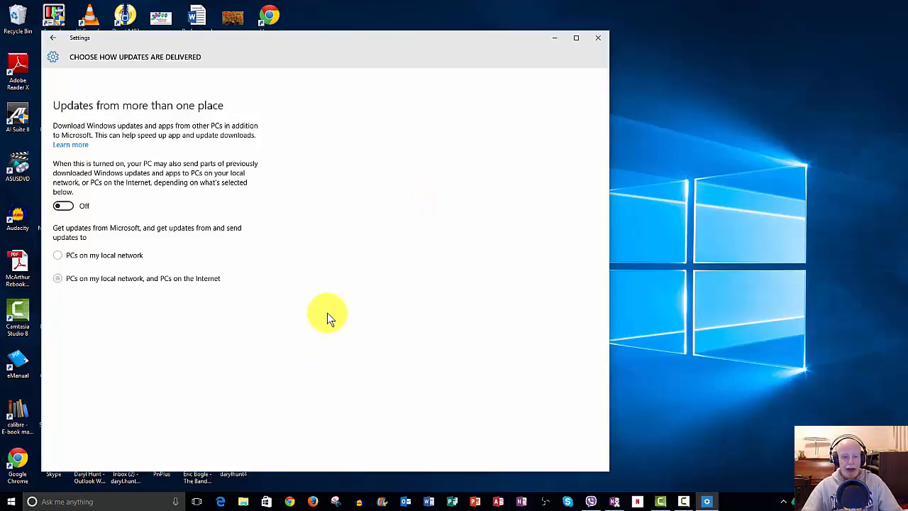